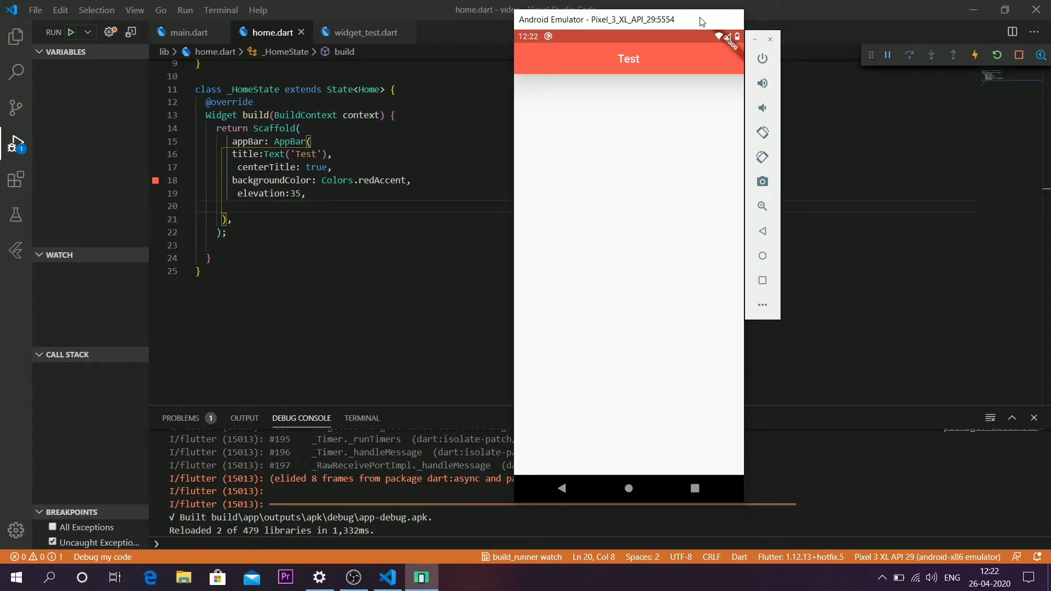
{"action": "mouse_move", "coordinate": [562, 56]}
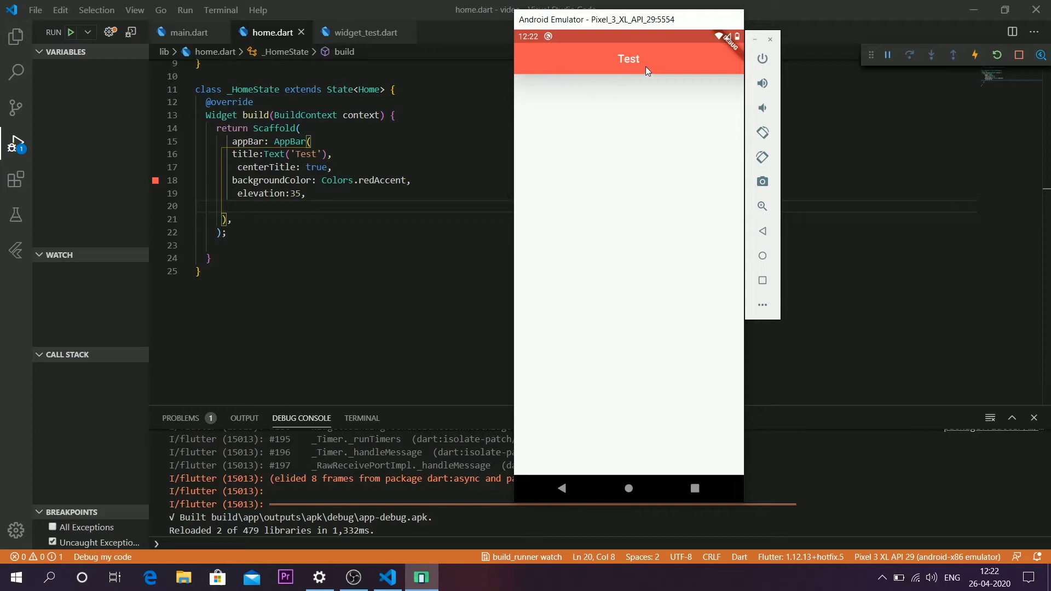
{"action": "mouse_move", "coordinate": [631, 79]}
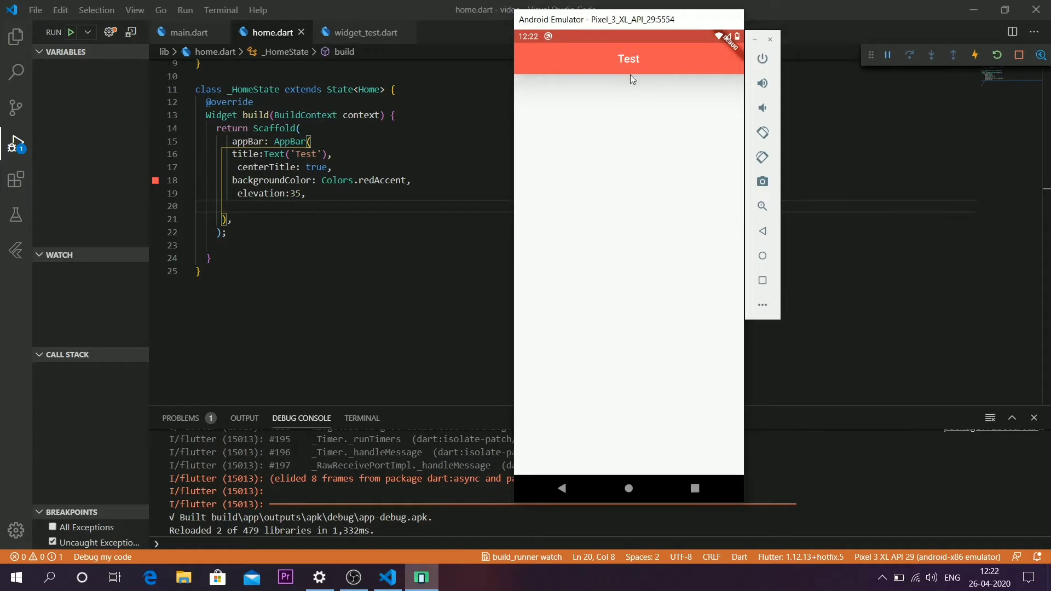
{"action": "mouse_move", "coordinate": [834, 58]}
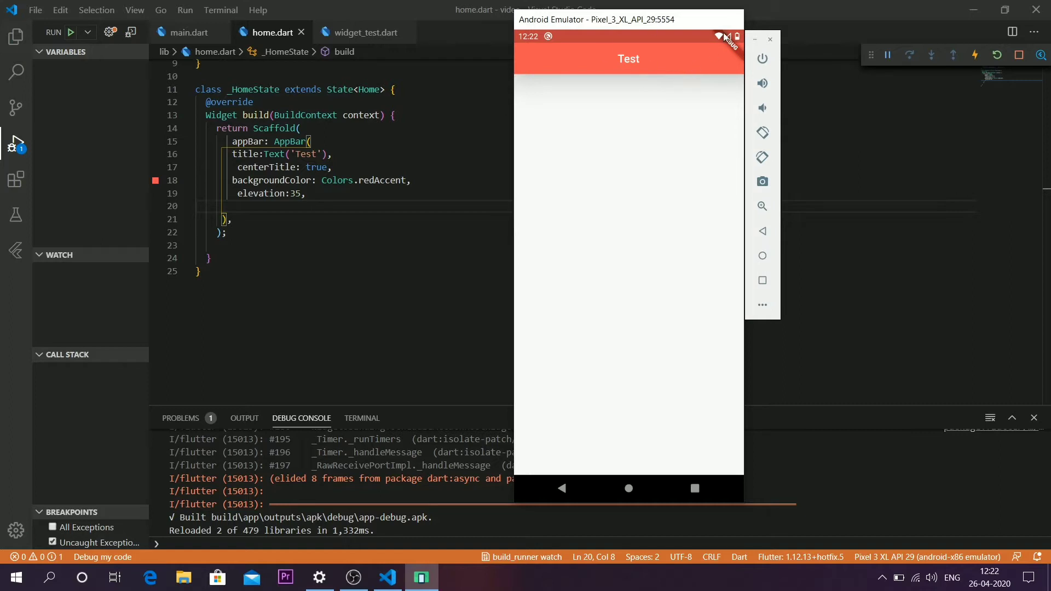
{"action": "mouse_move", "coordinate": [590, 72]}
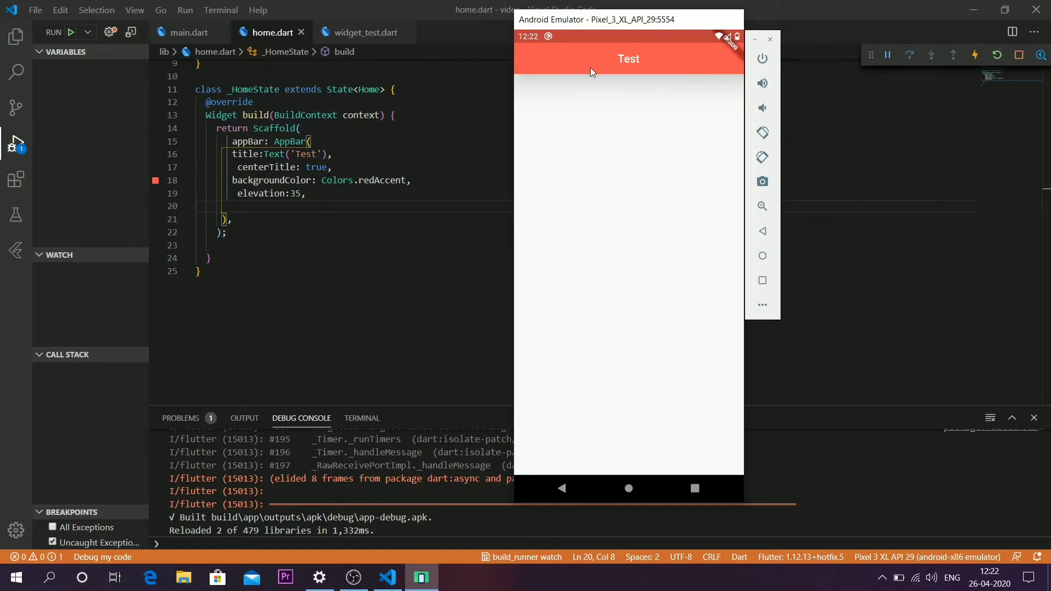
{"action": "mouse_move", "coordinate": [635, 108]}
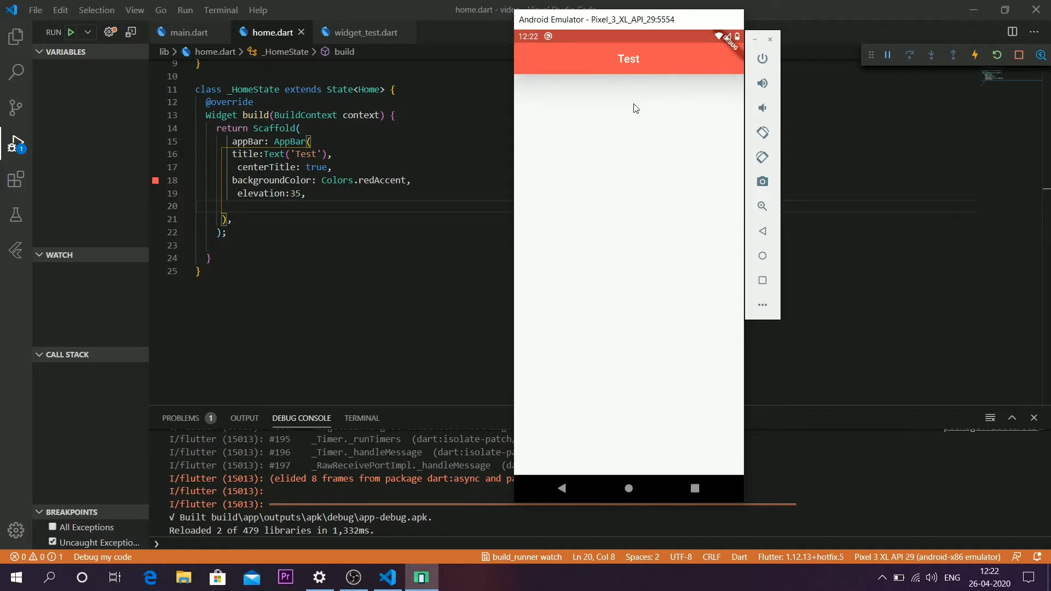
{"action": "mouse_move", "coordinate": [643, 107]}
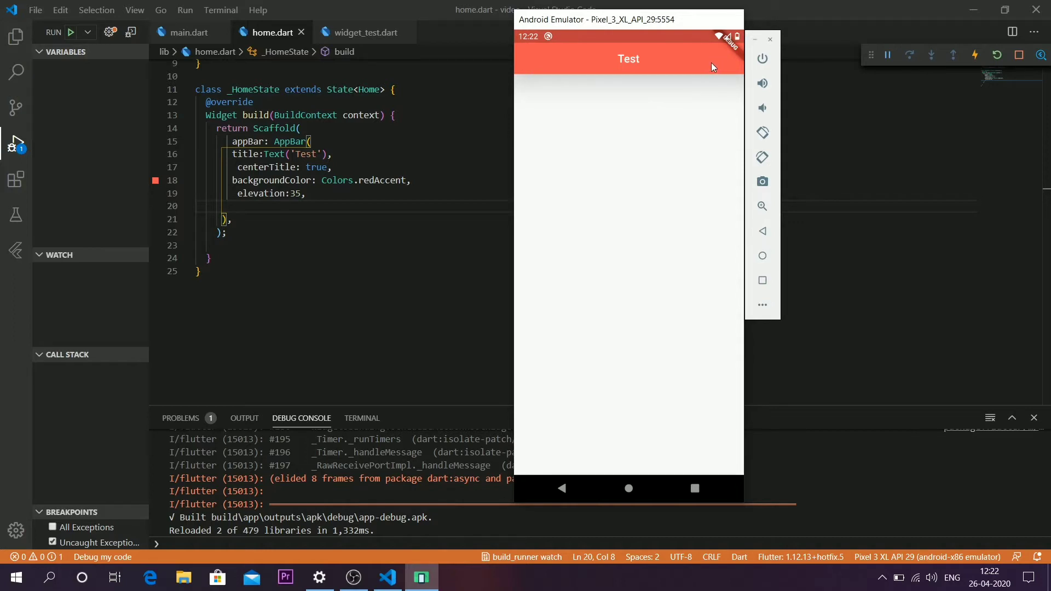
{"action": "mouse_move", "coordinate": [684, 58]}
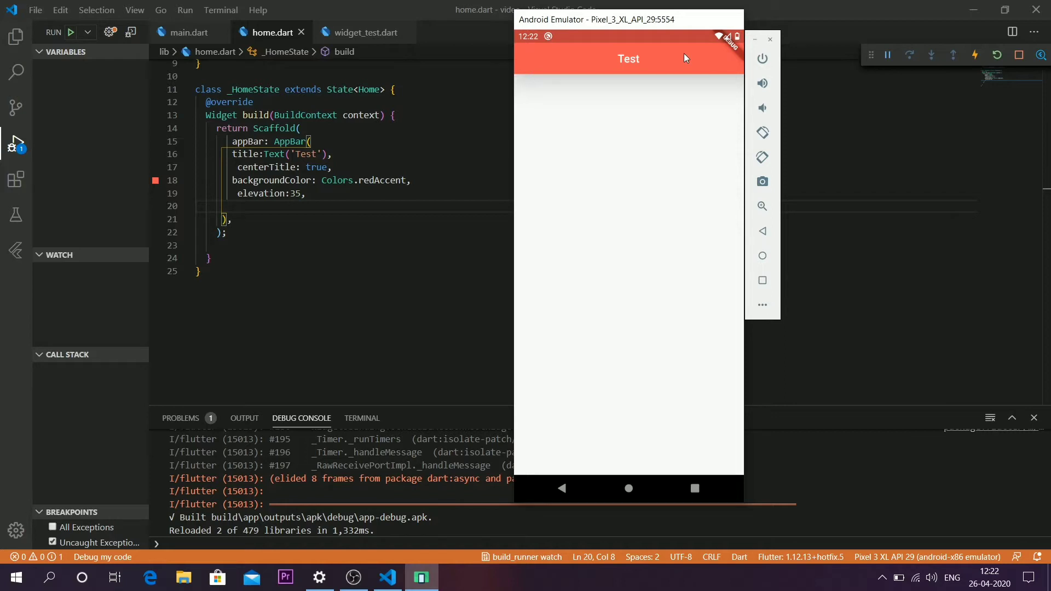
{"action": "mouse_move", "coordinate": [677, 43]}
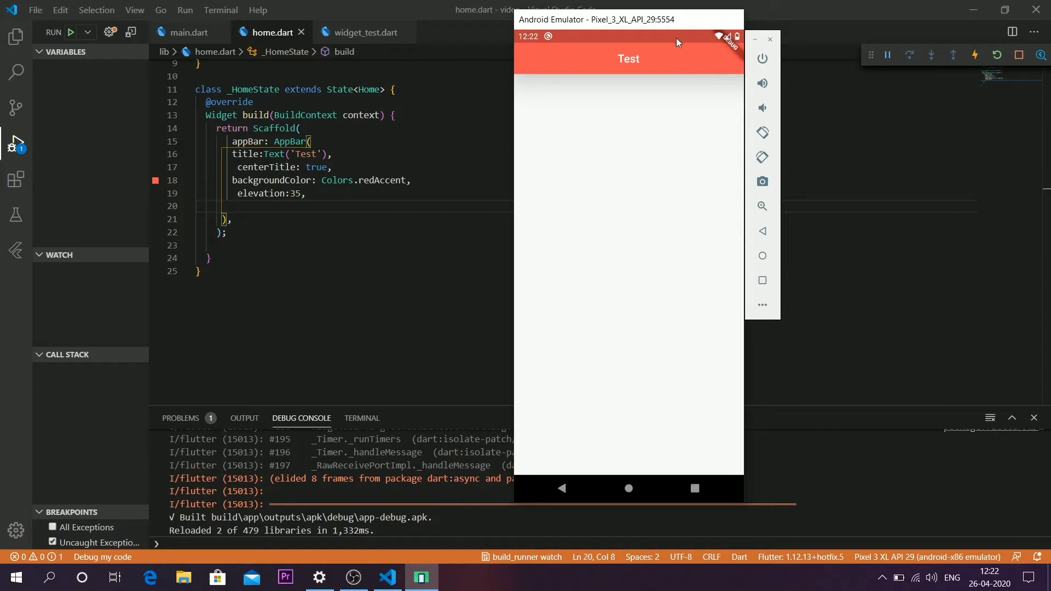
{"action": "mouse_move", "coordinate": [717, 58]}
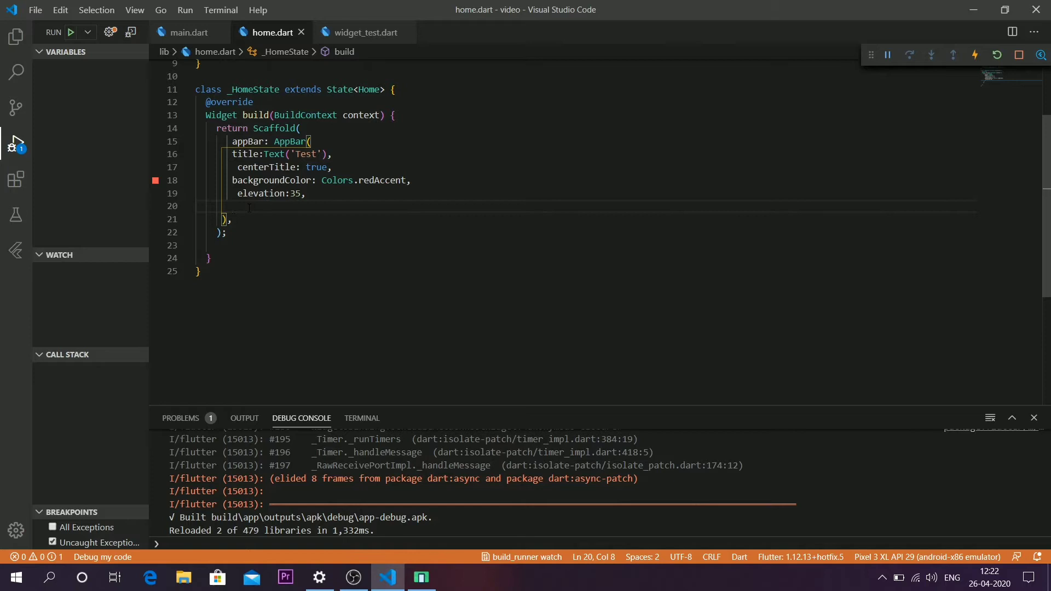
Add actions: <Widget>[ IconButton( icon: Icon(Icons.directions_bus) ) ] to the AppBar via autocomplete
{"action": "type", "text": "actions: <Widget>["}
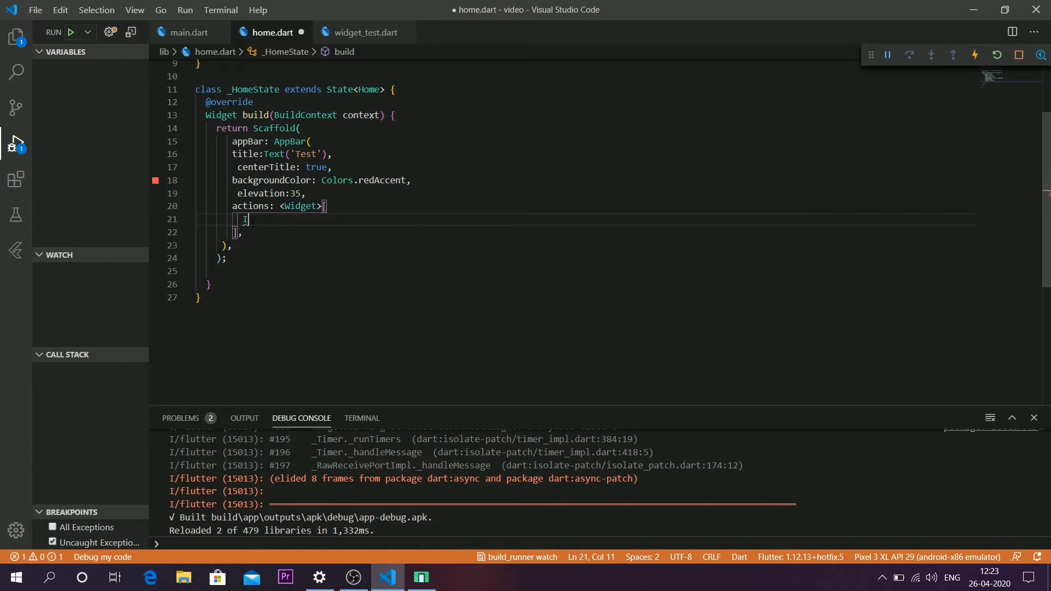
{"action": "type", "text": "Icon"}
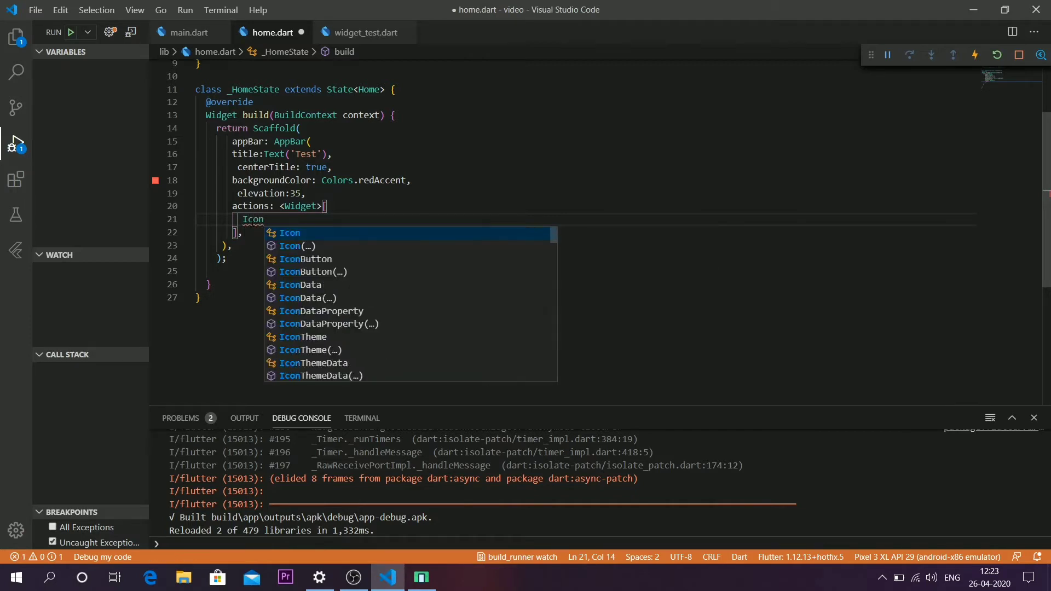
{"action": "type", "text": "Button("}
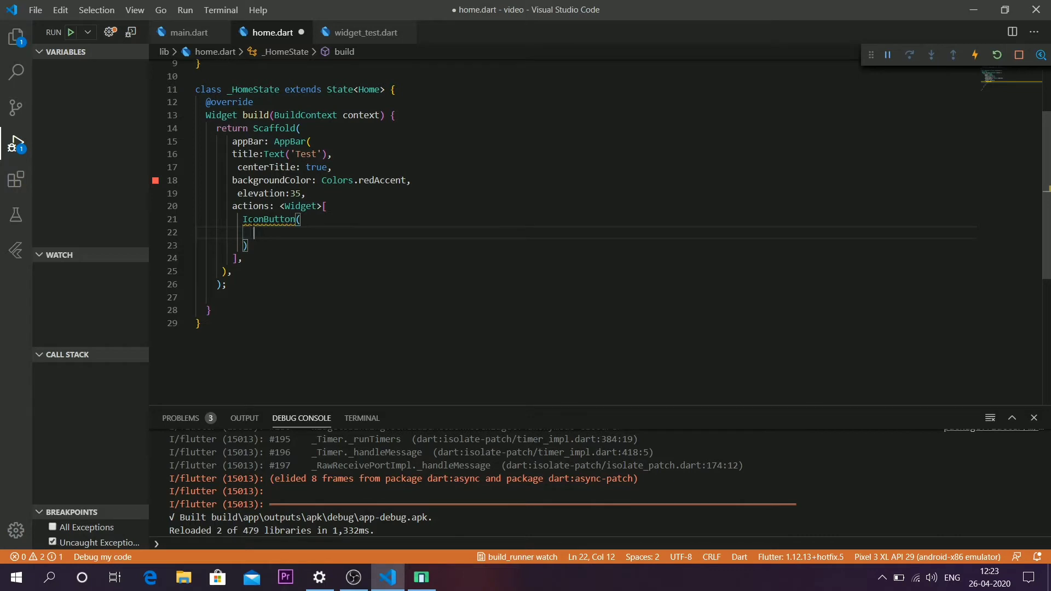
{"action": "type", "text": "icon: I,"}
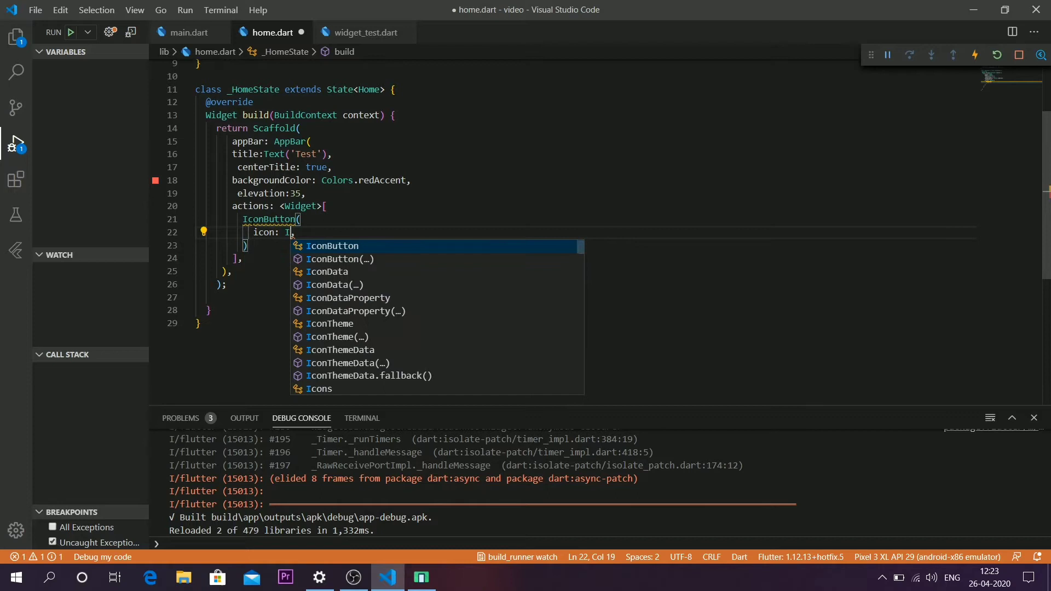
{"action": "type", "text": "con("}
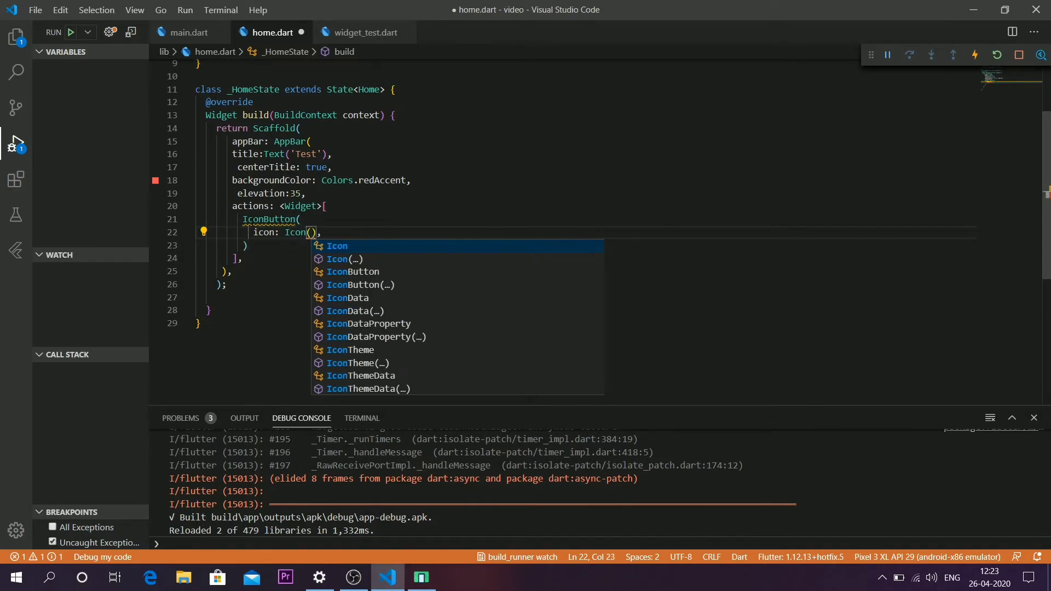
{"action": "type", "text": "Icons."}
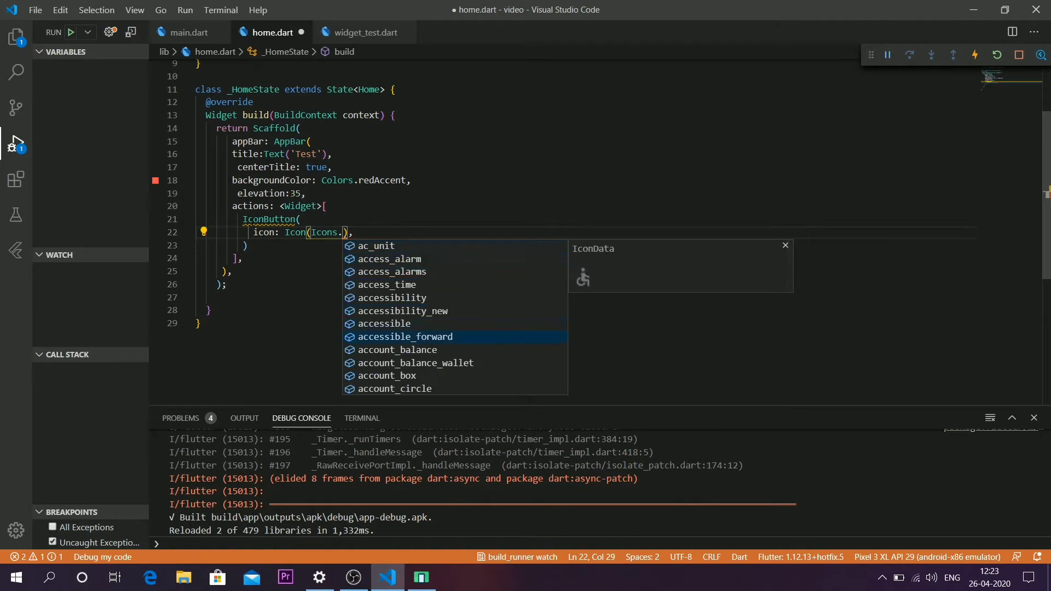
{"action": "type", "text": "add"}
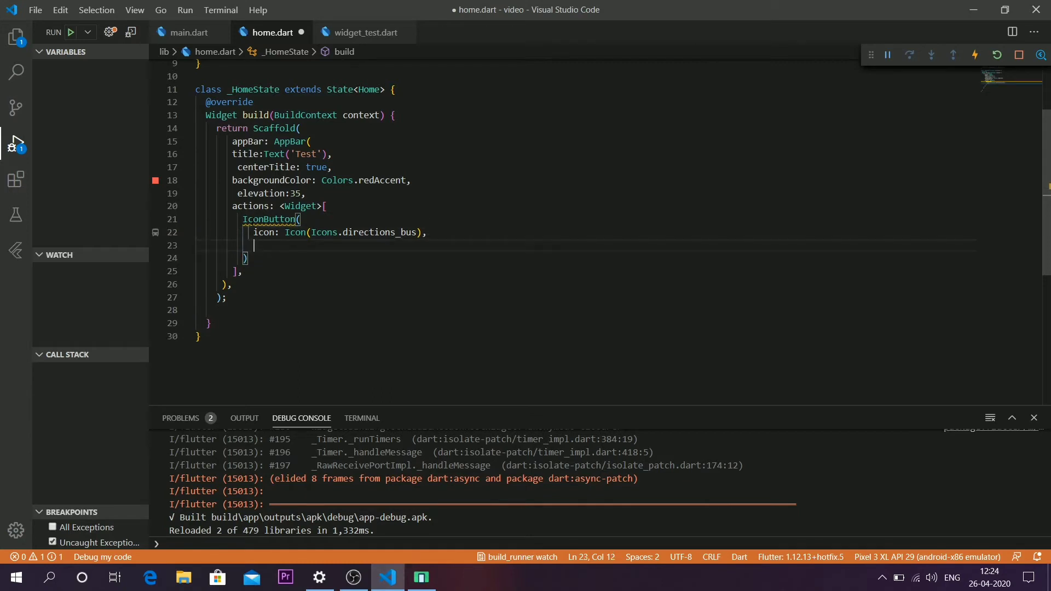
Give the bus IconButton onPressed: null, save home.dart and place the cursor after it
{"action": "type", "text": "onPress"}
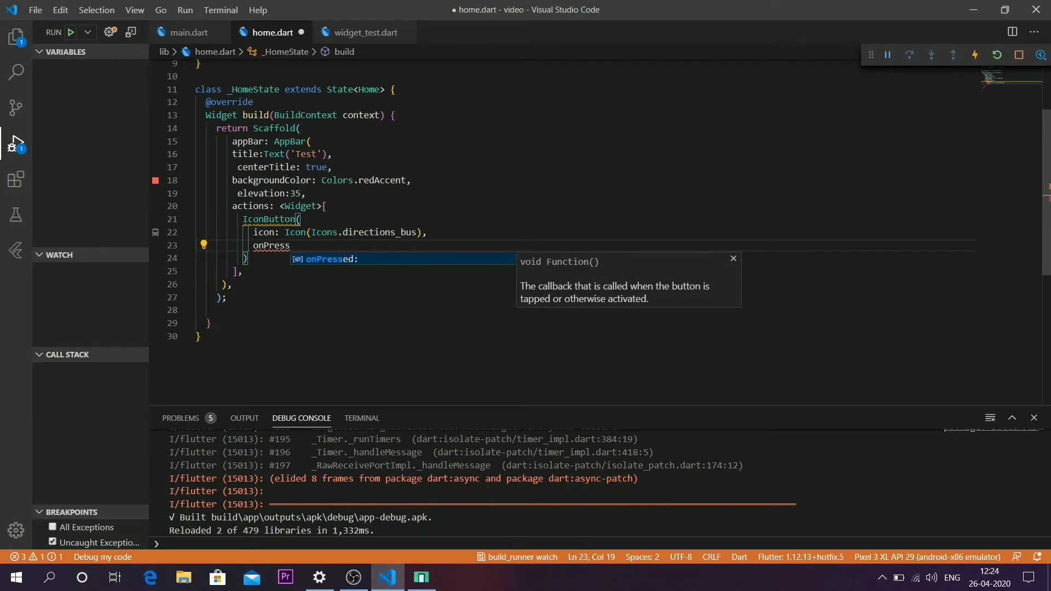
{"action": "type", "text": "ed:"}
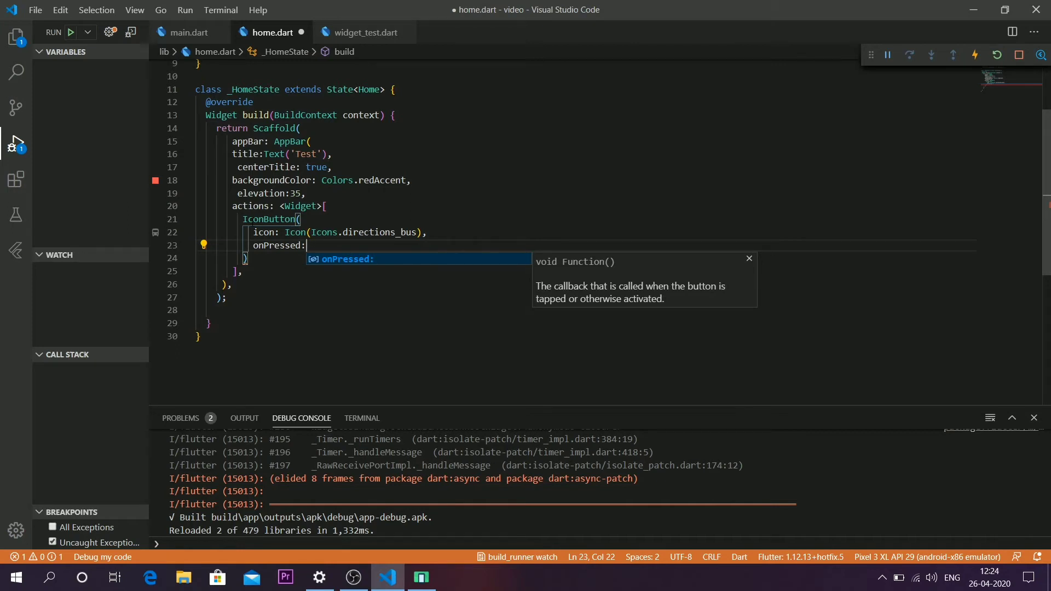
{"action": "type", "text": "nul"}
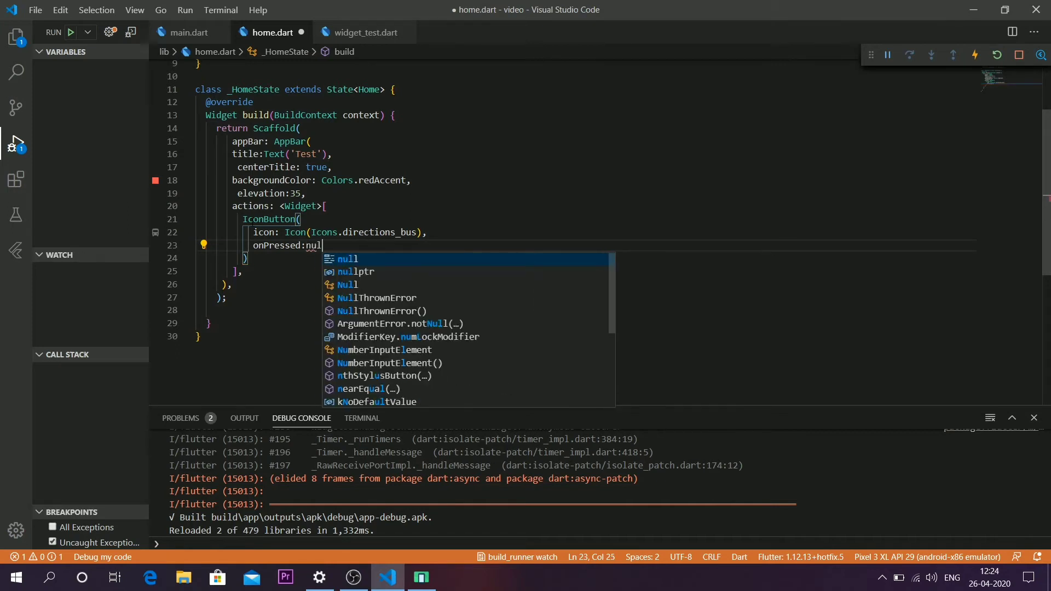
{"action": "type", "text": "l"}
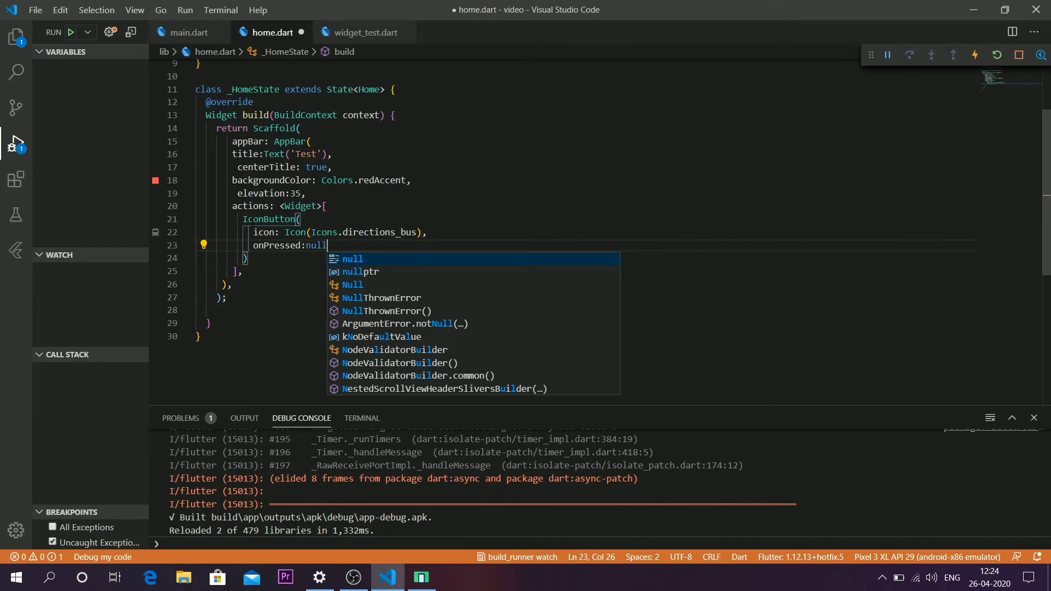
{"action": "type", "text": ","}
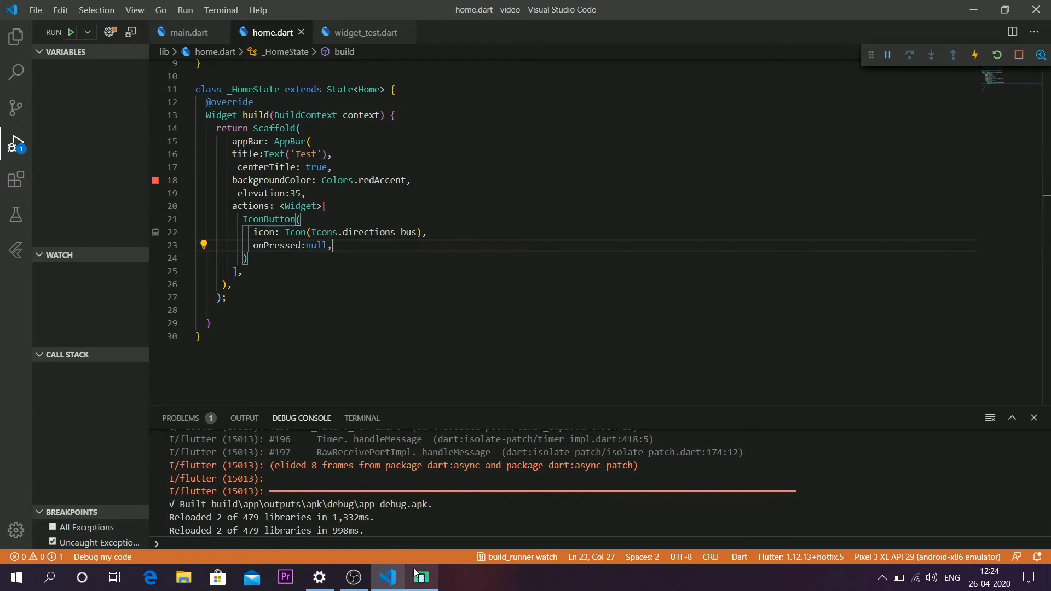
{"action": "left_click", "coordinate": [420, 576]}
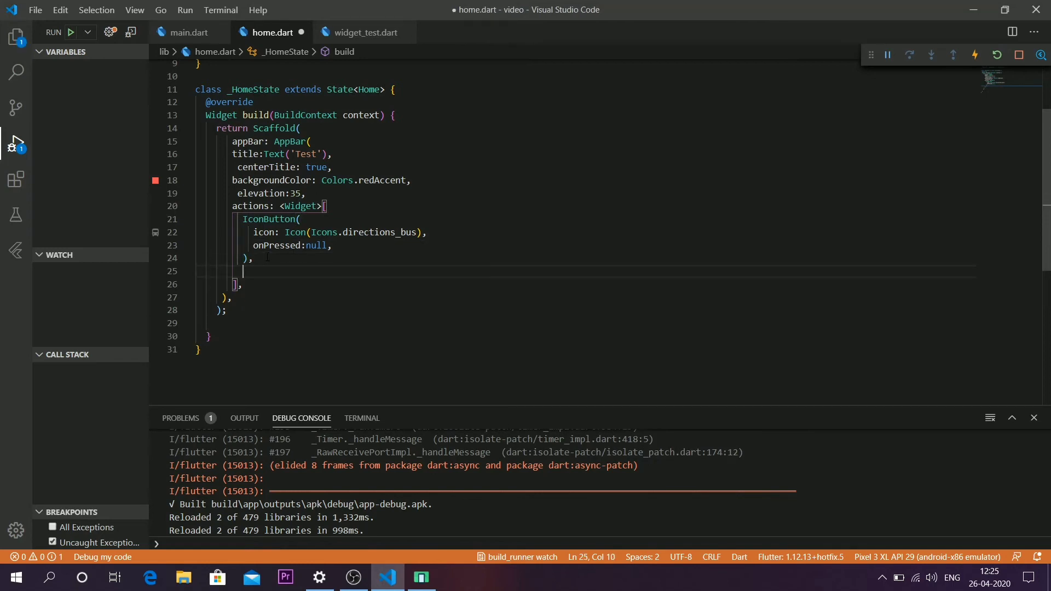
Add a second IconButton with icon: Icon(Icons.dvr), picking dvr from the suggestions
{"action": "type", "text": "Icon"}
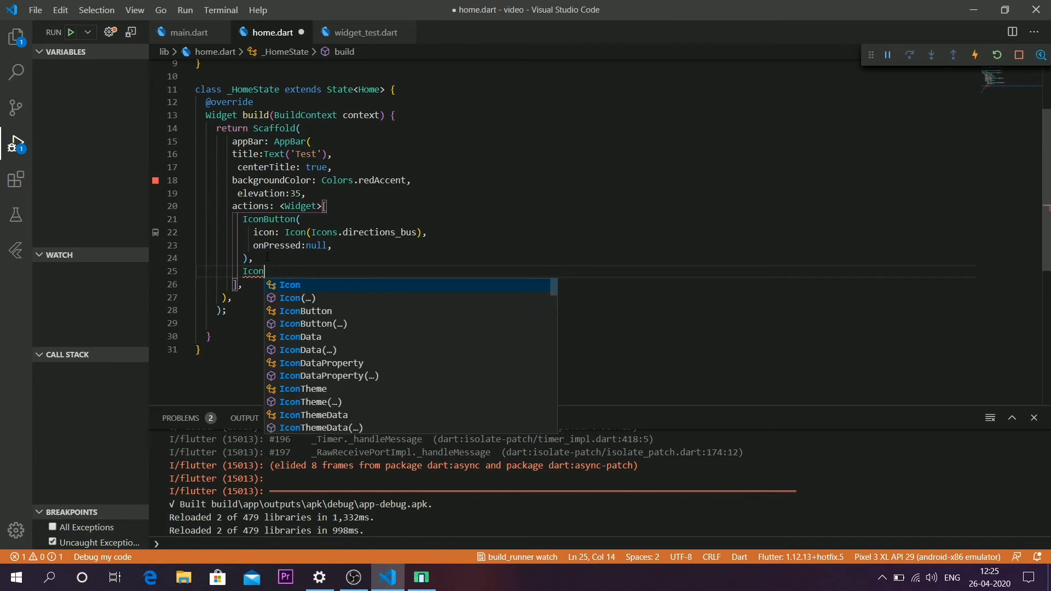
{"action": "type", "text": "Button"}
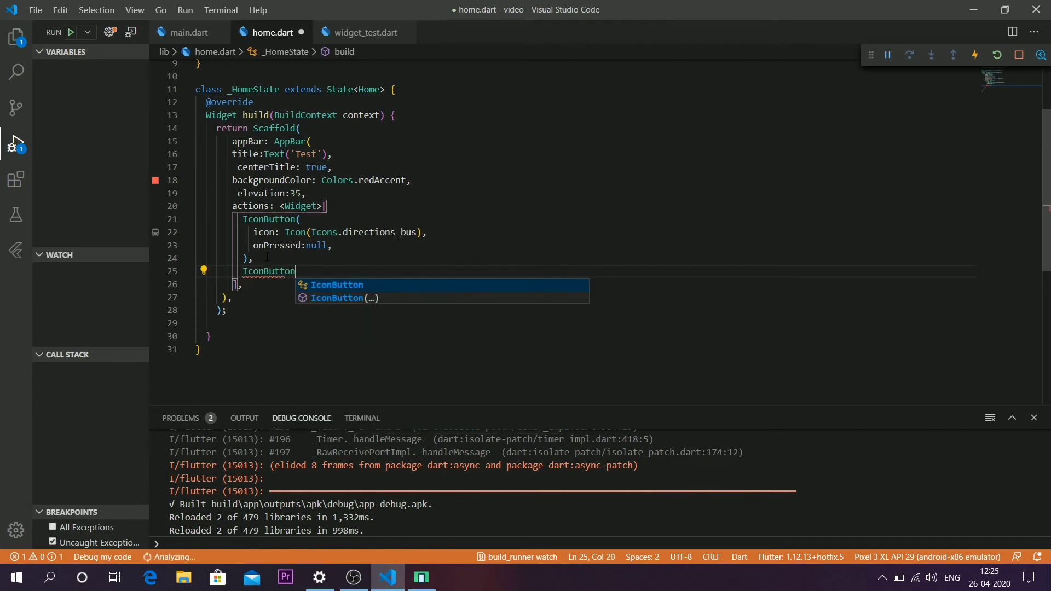
{"action": "key", "text": "Enter"}
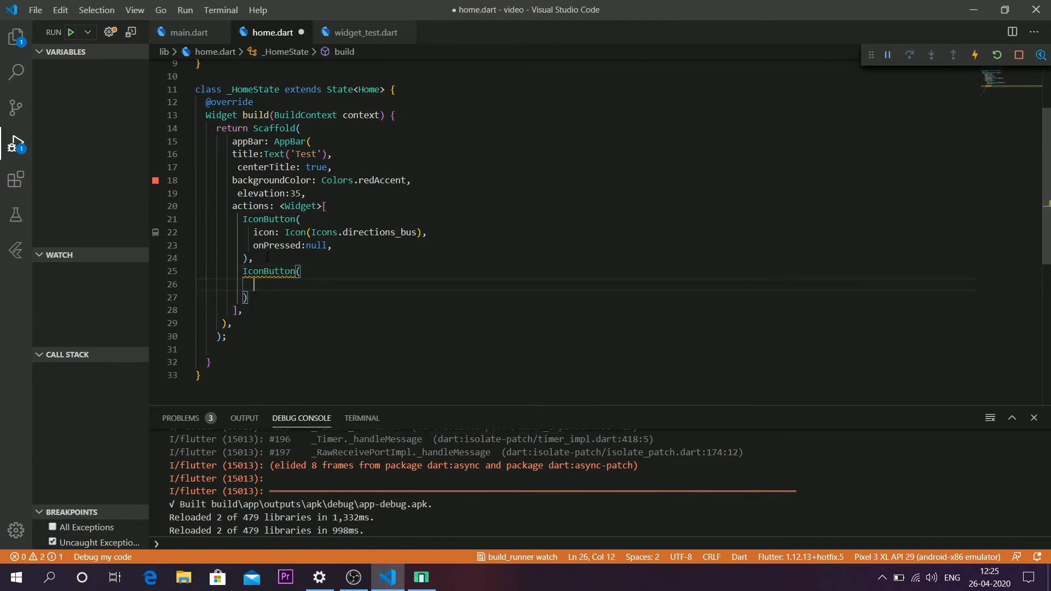
{"action": "type", "text": "icon: ,"}
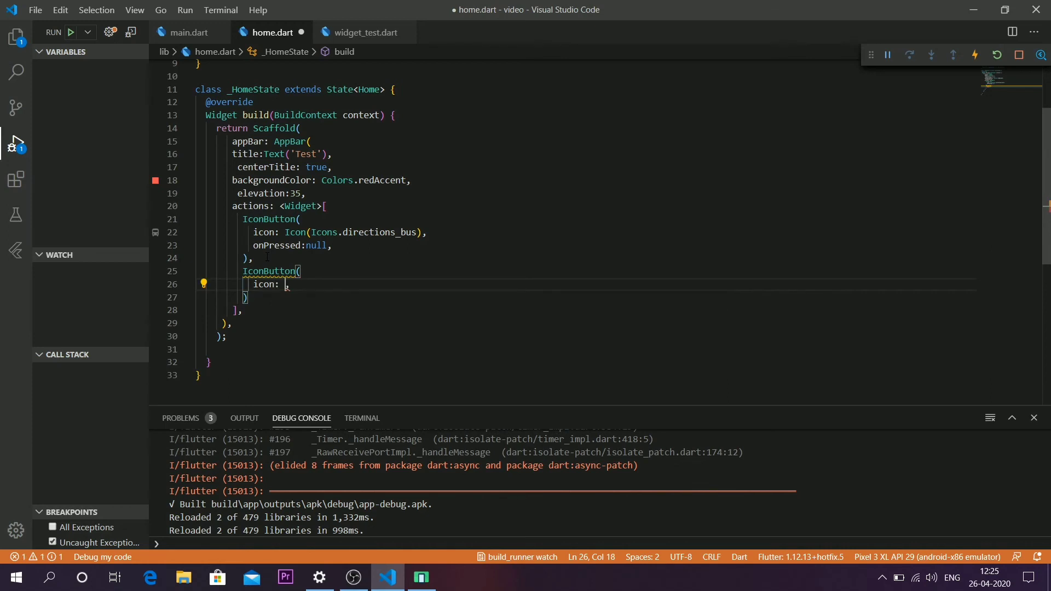
{"action": "type", "text": "Icon(Icon"}
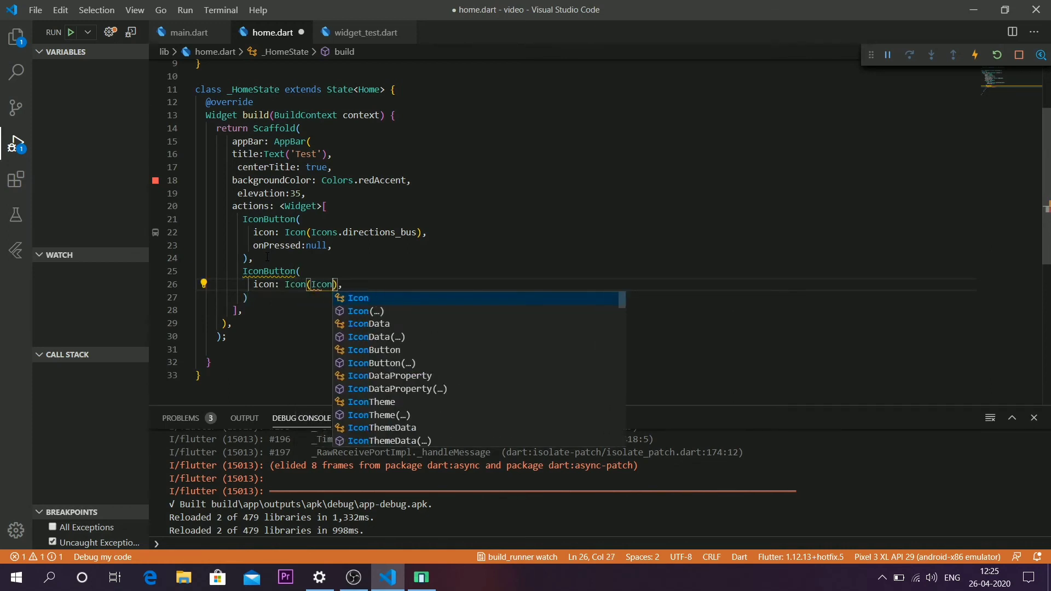
{"action": "type", "text": "Icons."}
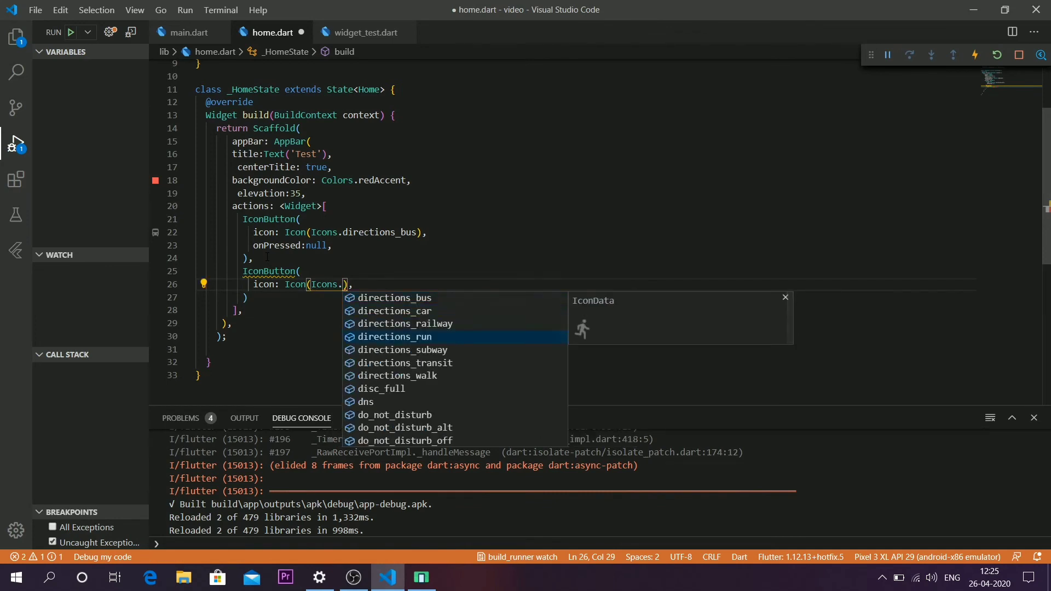
{"action": "scroll", "scroll_direction": "down", "scroll_amount": 3}
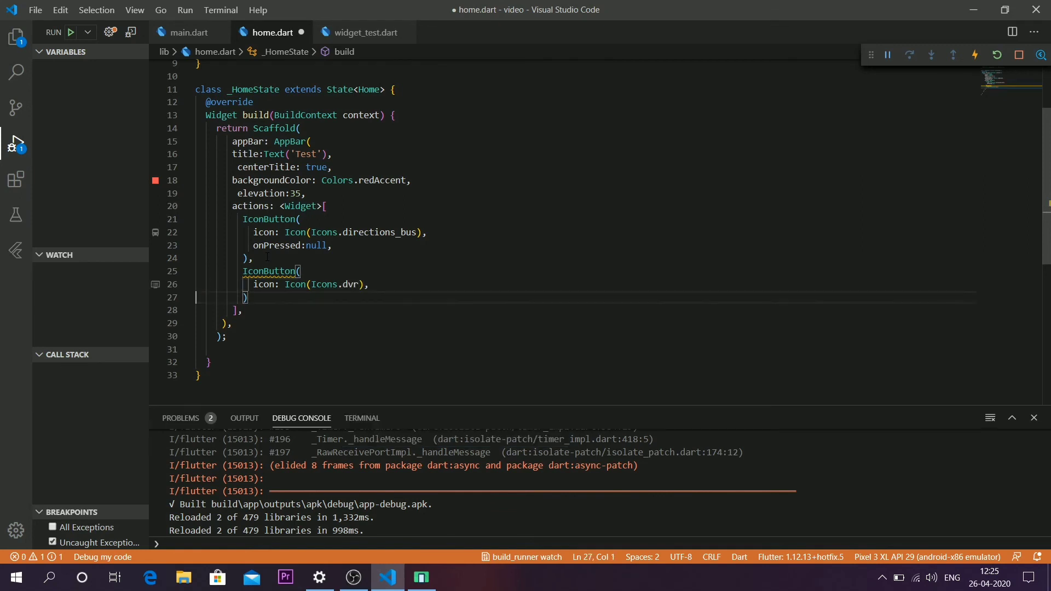
Set the dvr button's onPressed to null, save, and show the emulator's app bar with both icons
{"action": "type", "text": "onPressed: ,"}
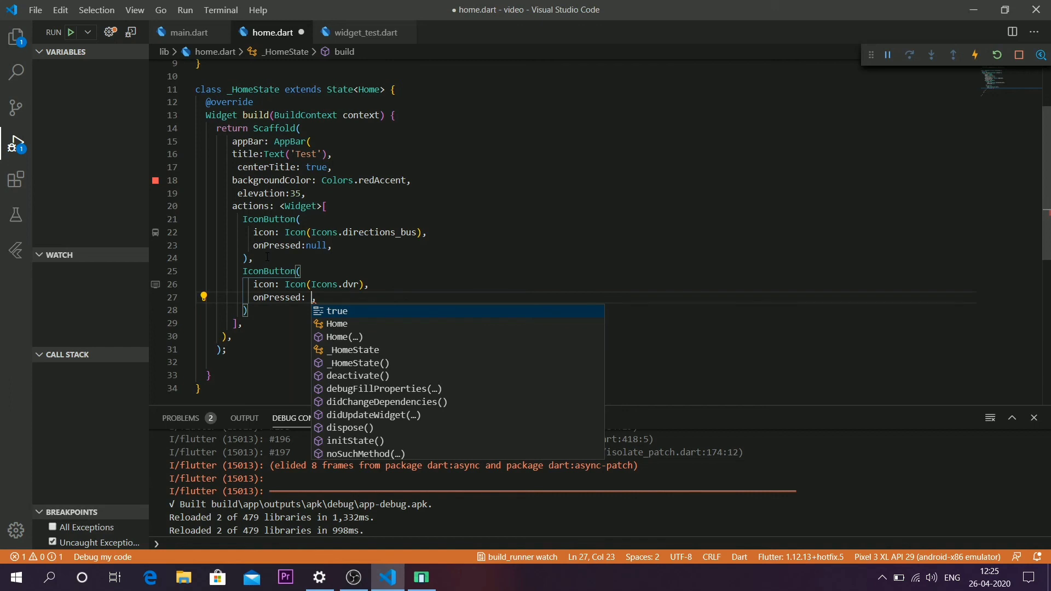
{"action": "type", "text": "nu"}
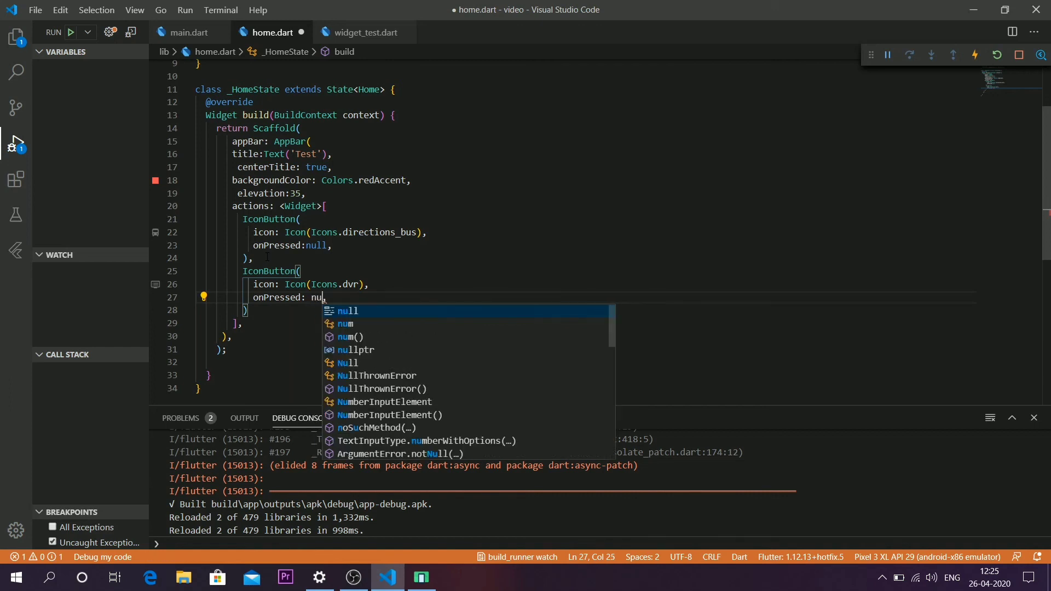
{"action": "type", "text": "ll"}
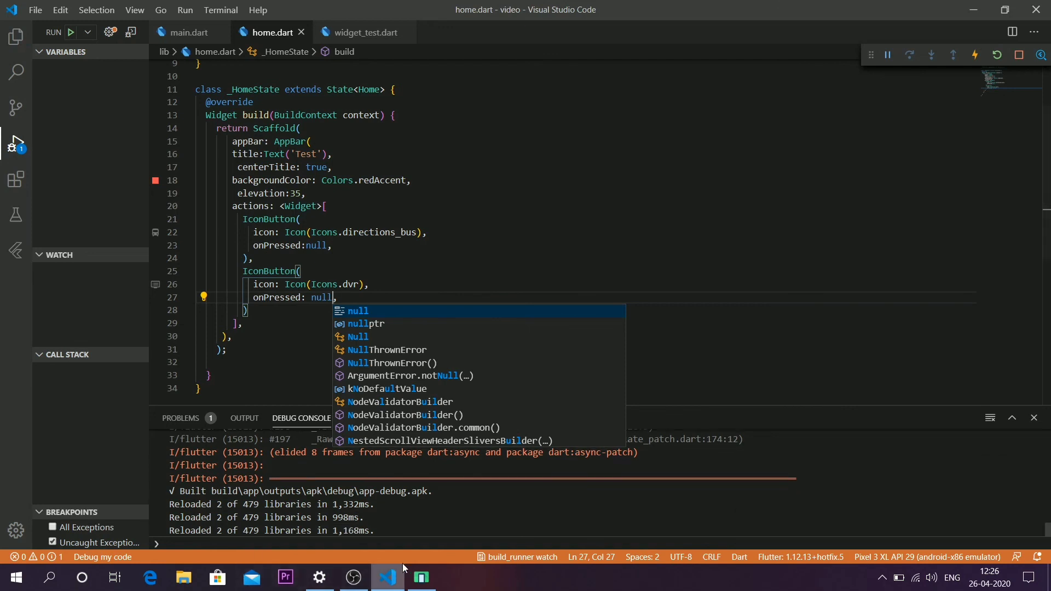
{"action": "left_click", "coordinate": [422, 577]}
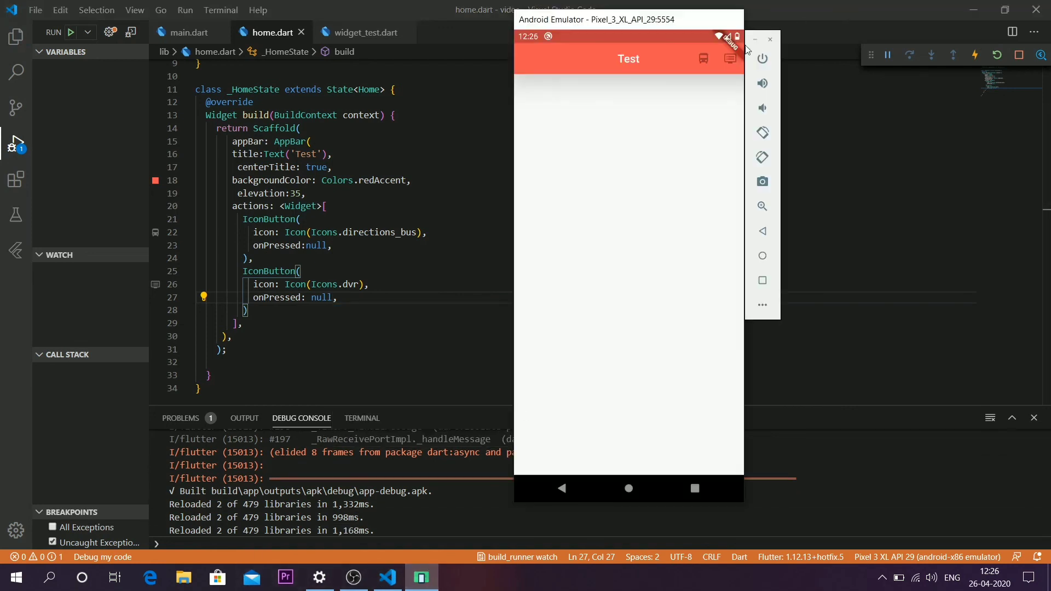